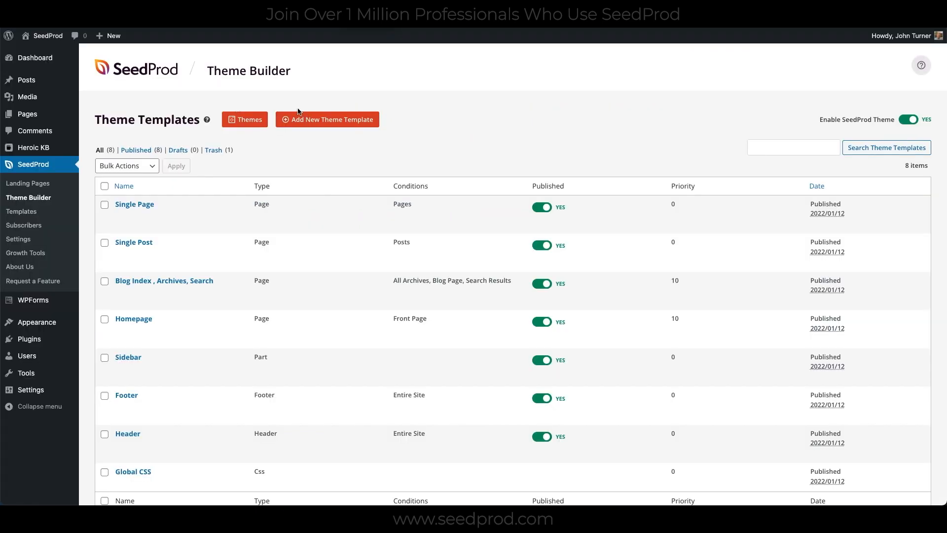
mouse_move(434, 120)
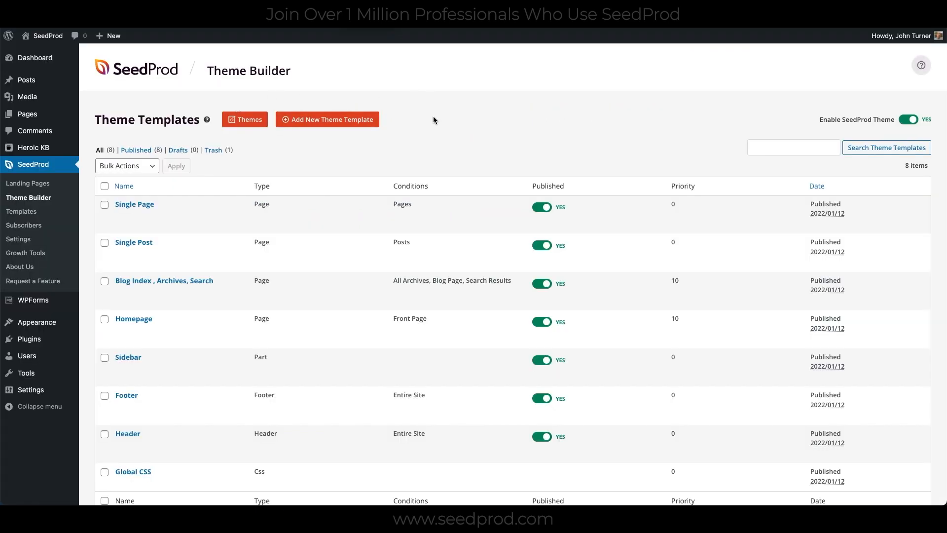
mouse_move(254, 126)
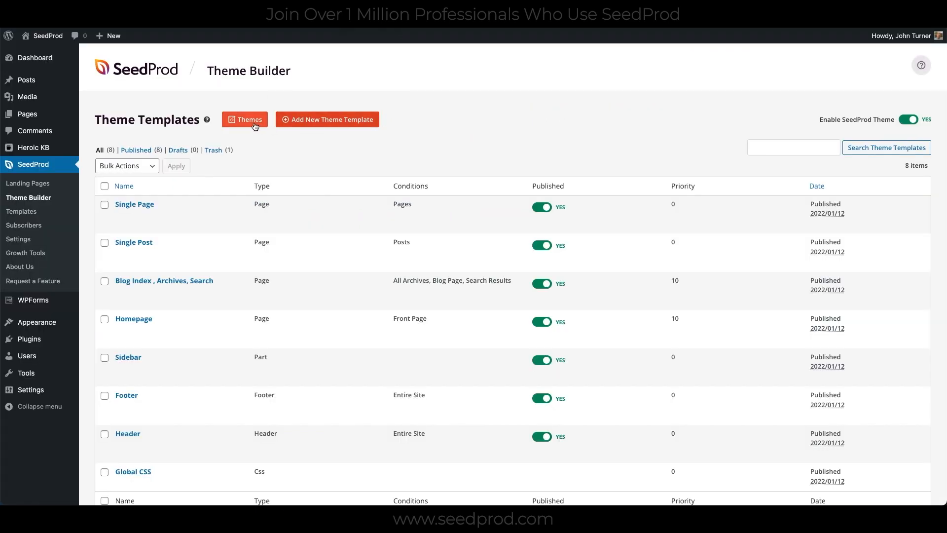
Open the Themes gallery showing ready-made themes like Starter Theme.
left_click(244, 119)
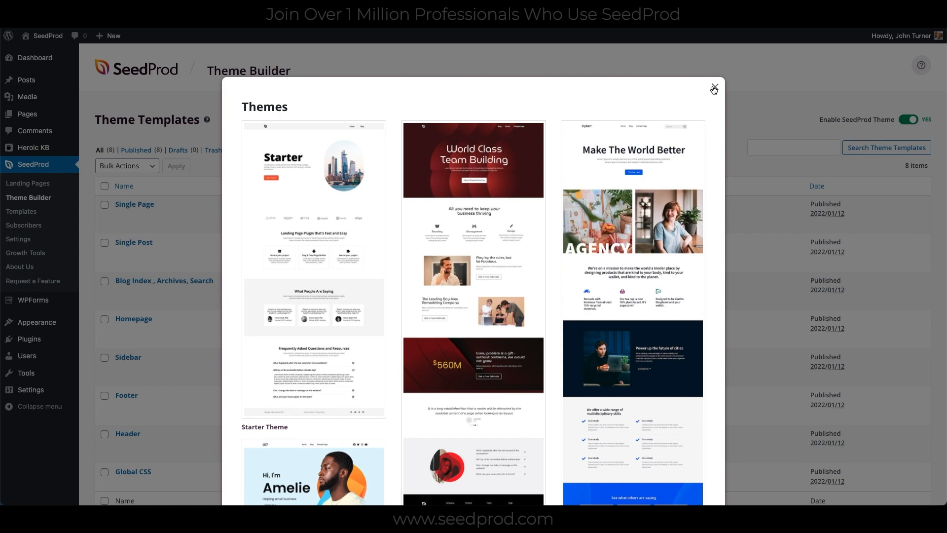
Close the Themes modal and scroll through the Theme Builder template list.
left_click(714, 89)
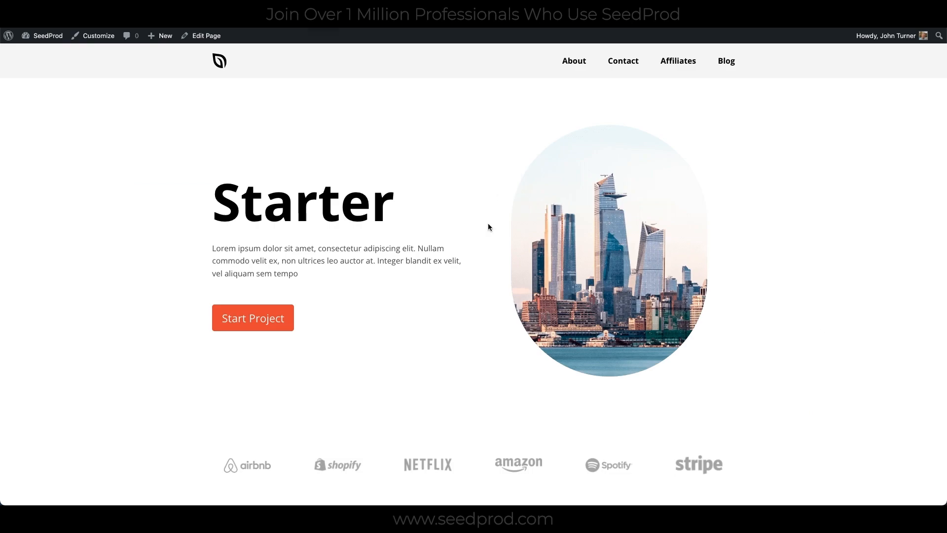
scroll("down", 3)
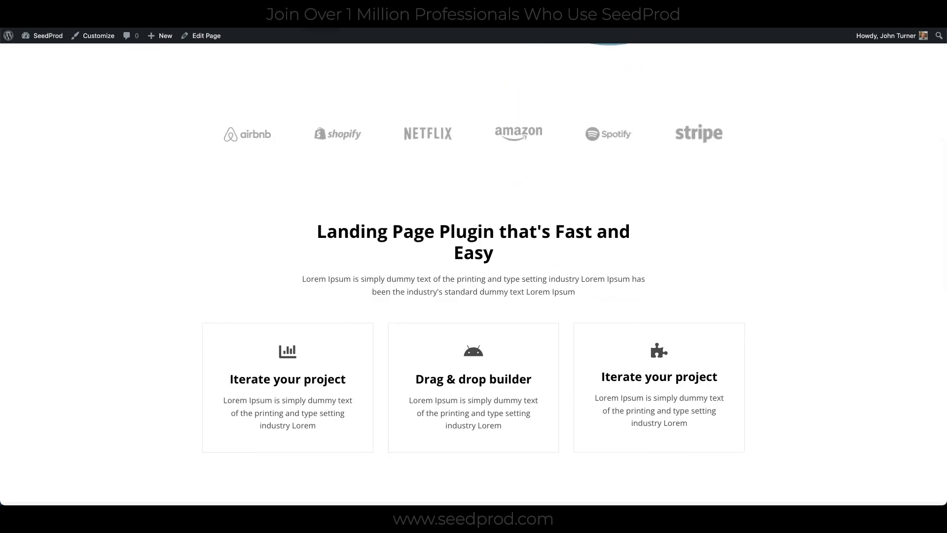
scroll("down", 3)
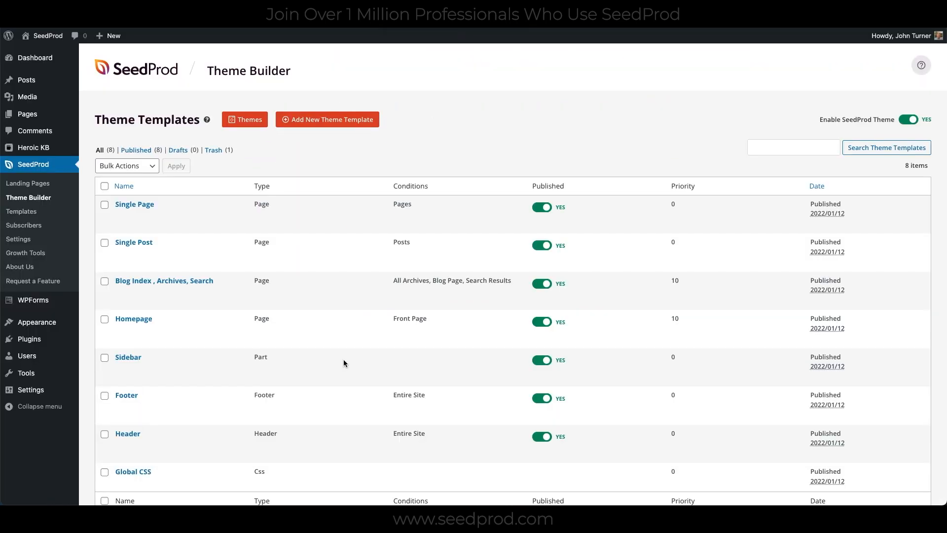
left_click(132, 470)
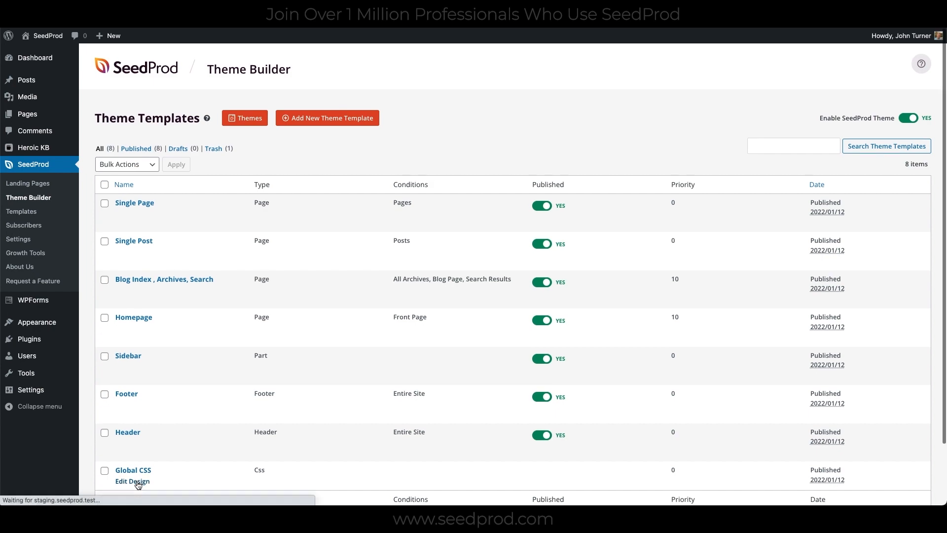
left_click(132, 480)
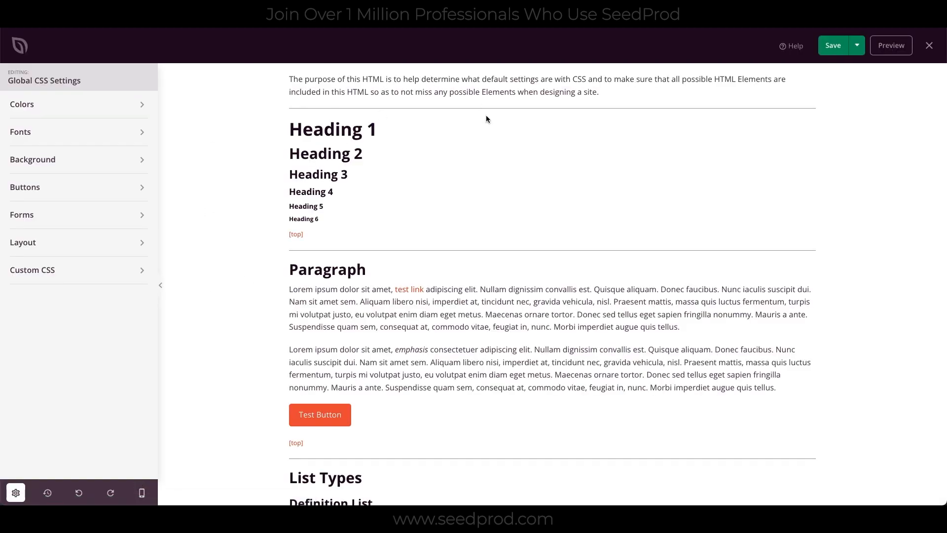
mouse_move(458, 181)
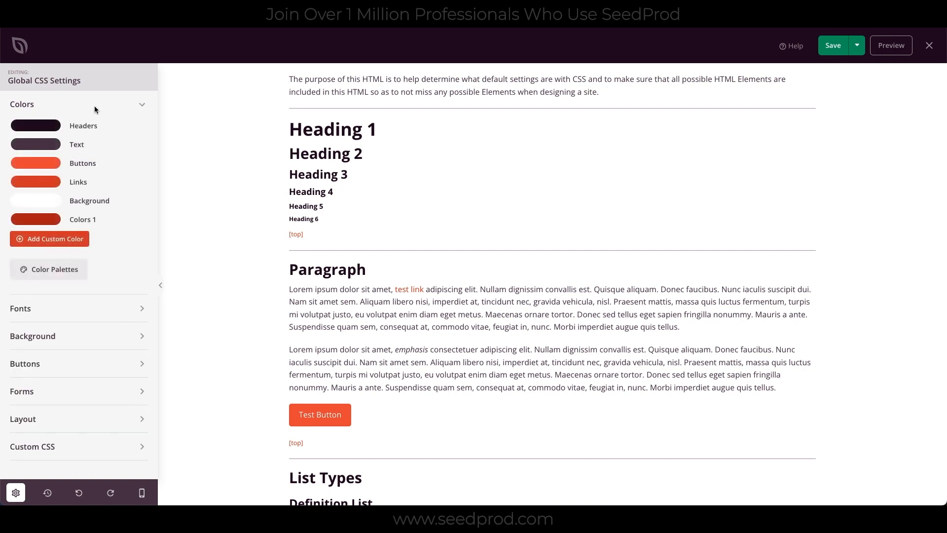
mouse_move(115, 177)
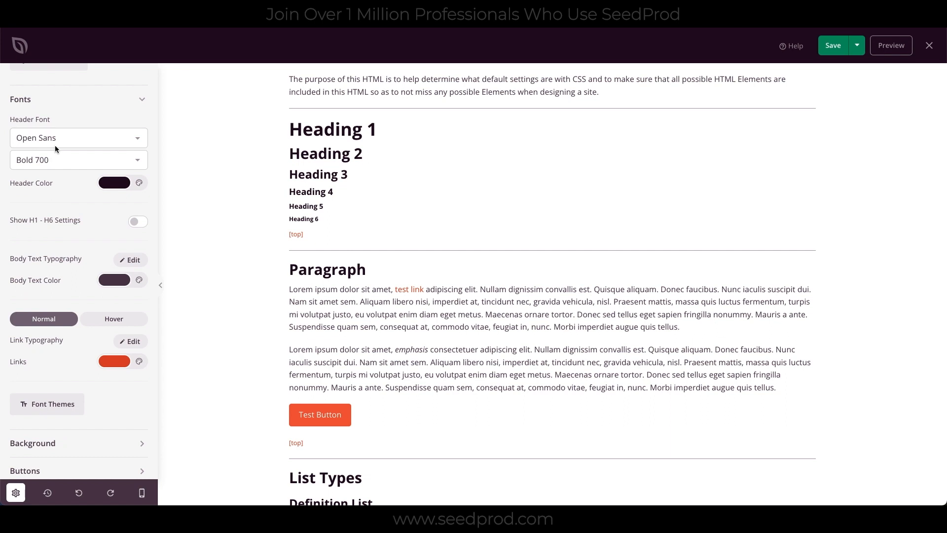
scroll("down", 3)
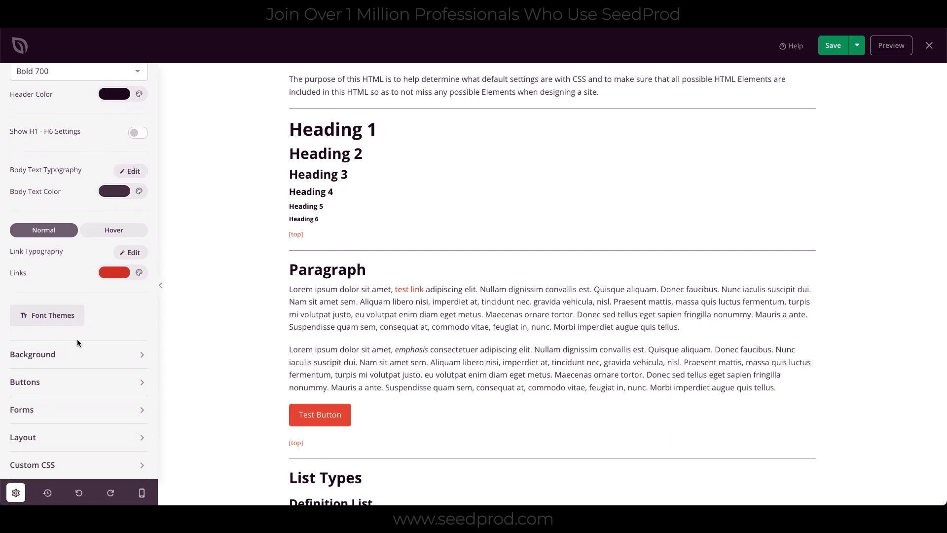
left_click(32, 355)
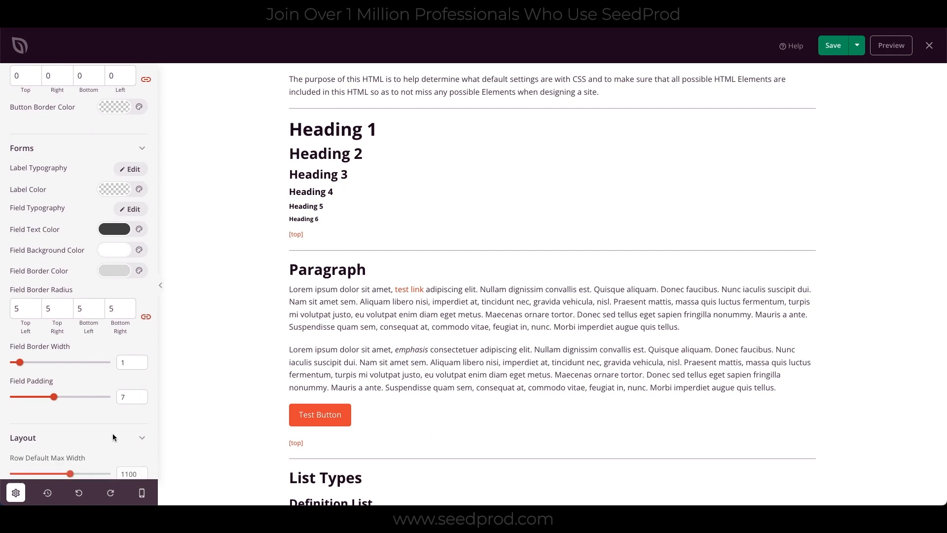
scroll("down", 3)
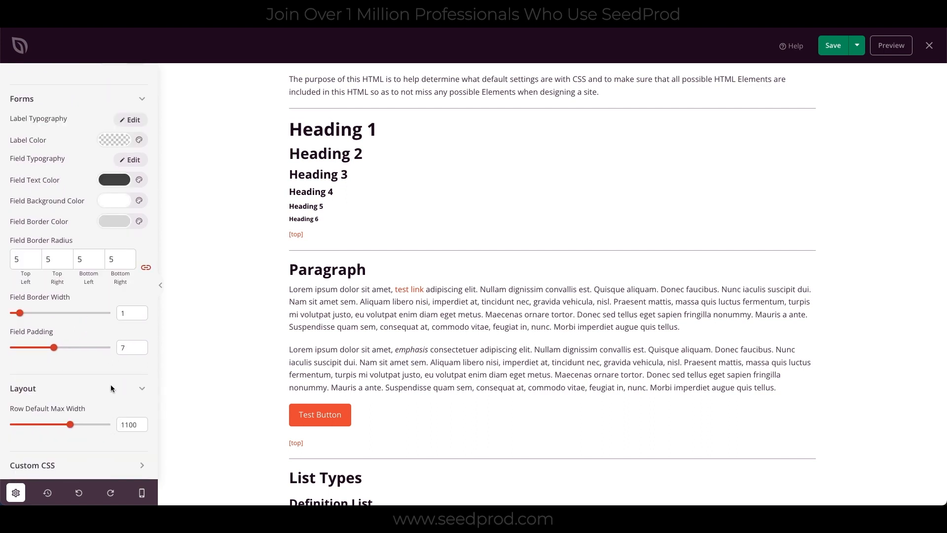
mouse_move(436, 216)
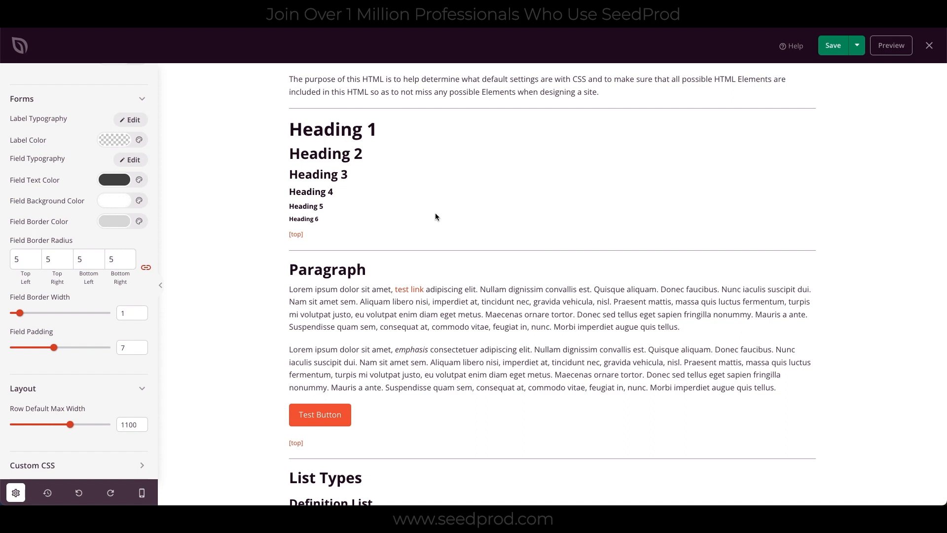
mouse_move(488, 135)
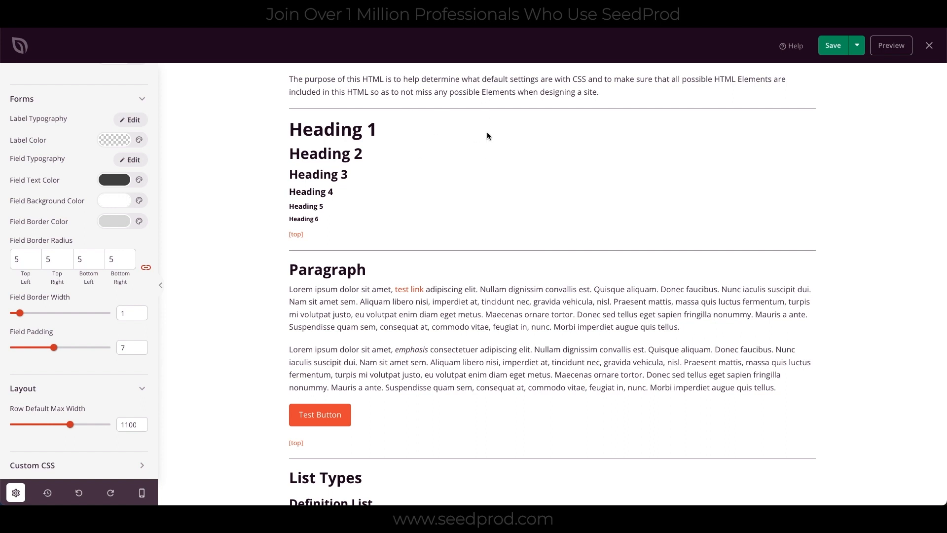
mouse_move(566, 91)
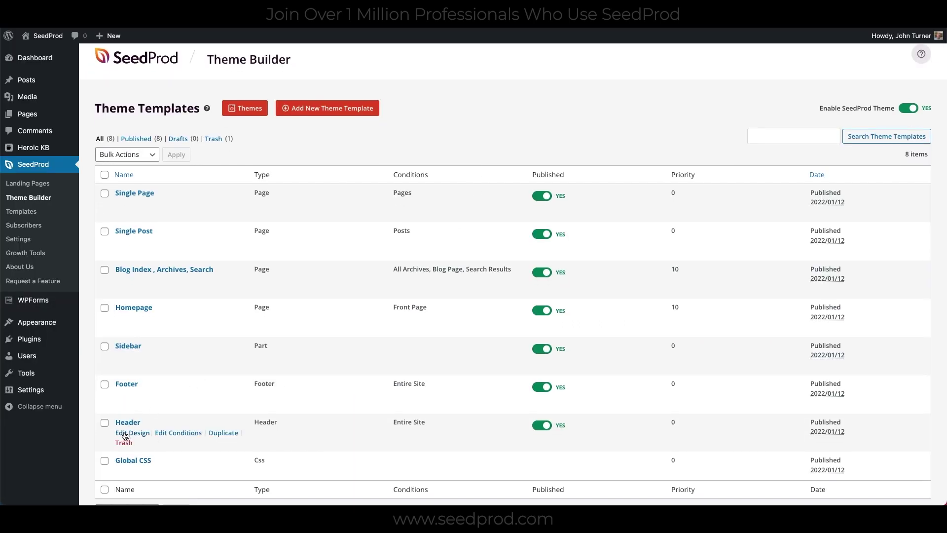
Edit the Header, delete the starter section, then select its row and Get SeedProd button.
left_click(132, 433)
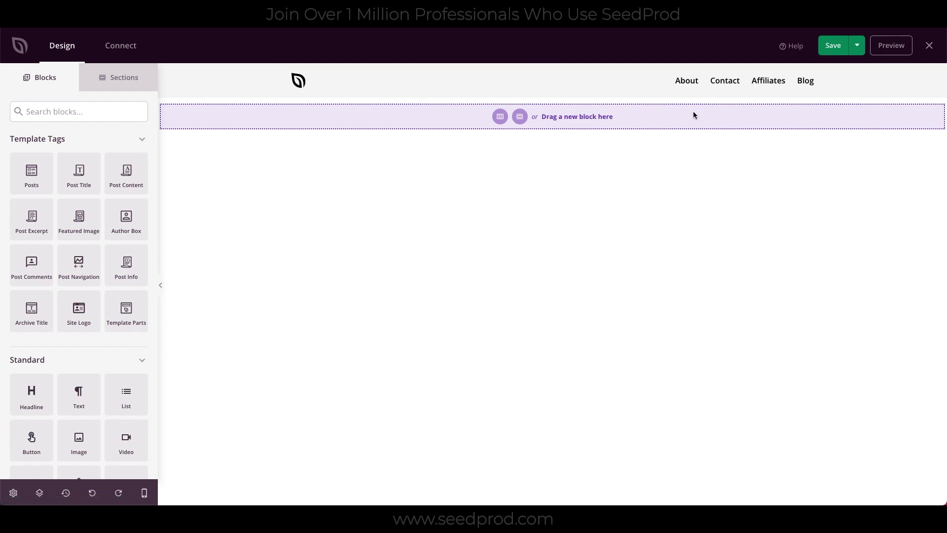
mouse_move(326, 179)
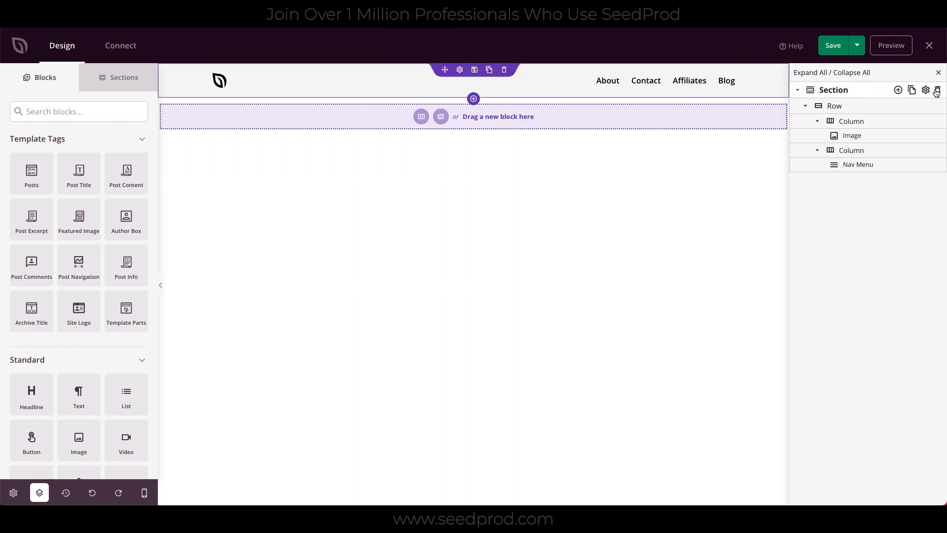
left_click(936, 89)
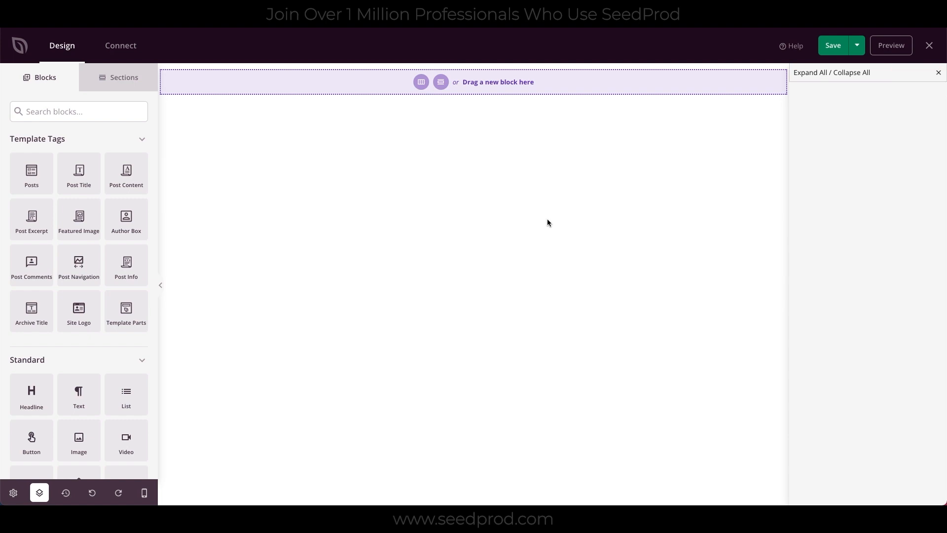
mouse_move(410, 124)
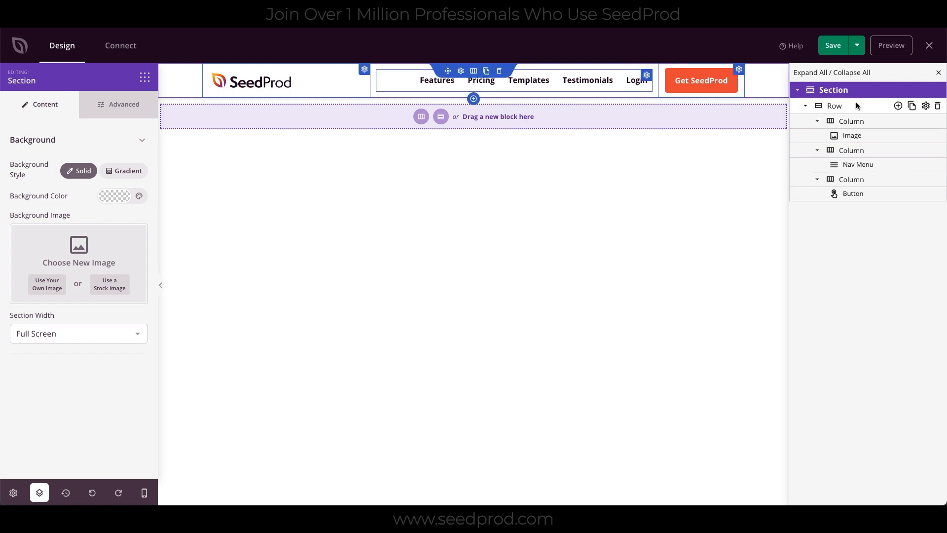
left_click(834, 106)
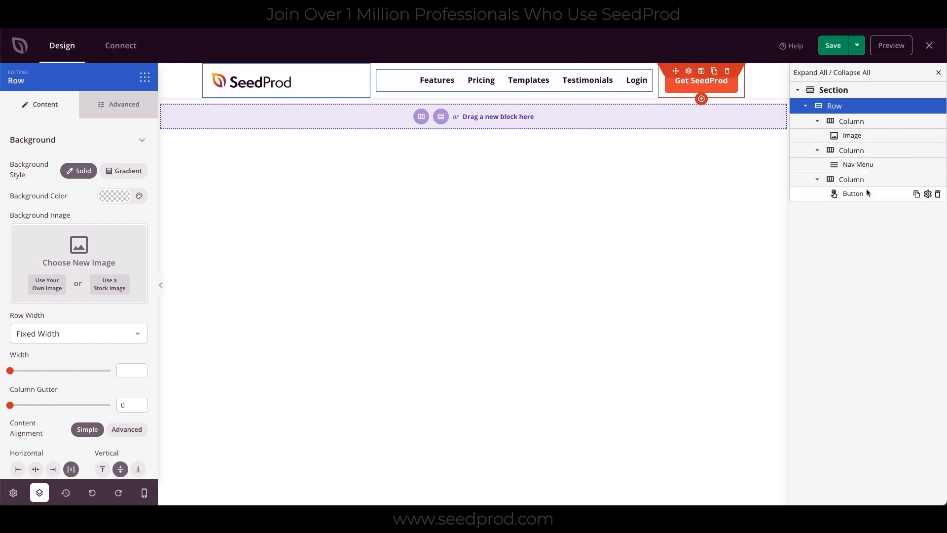
left_click(832, 45)
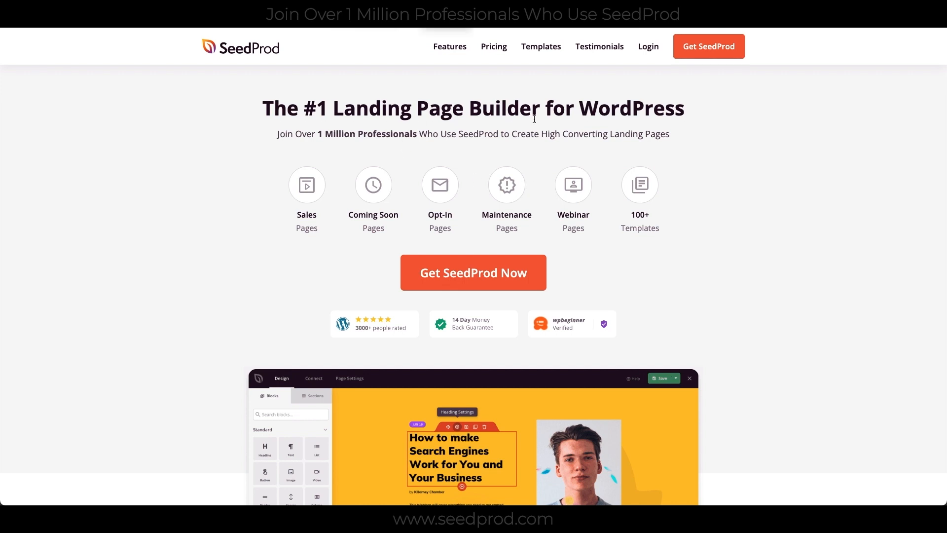
mouse_move(526, 122)
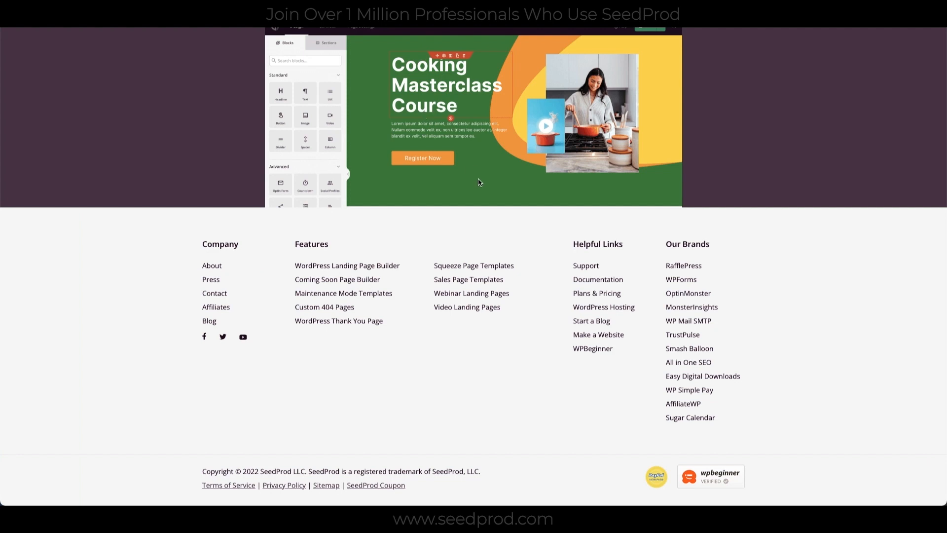
mouse_move(595, 241)
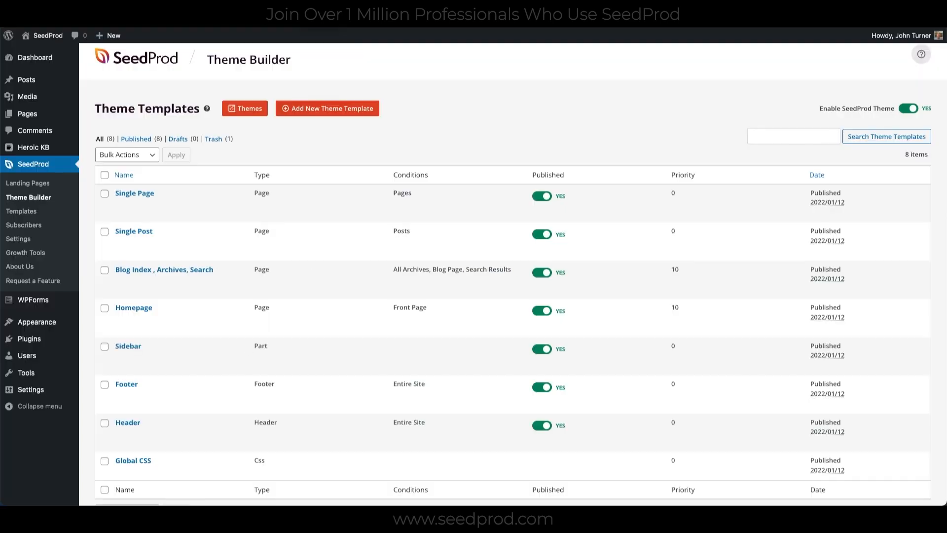
mouse_move(128, 397)
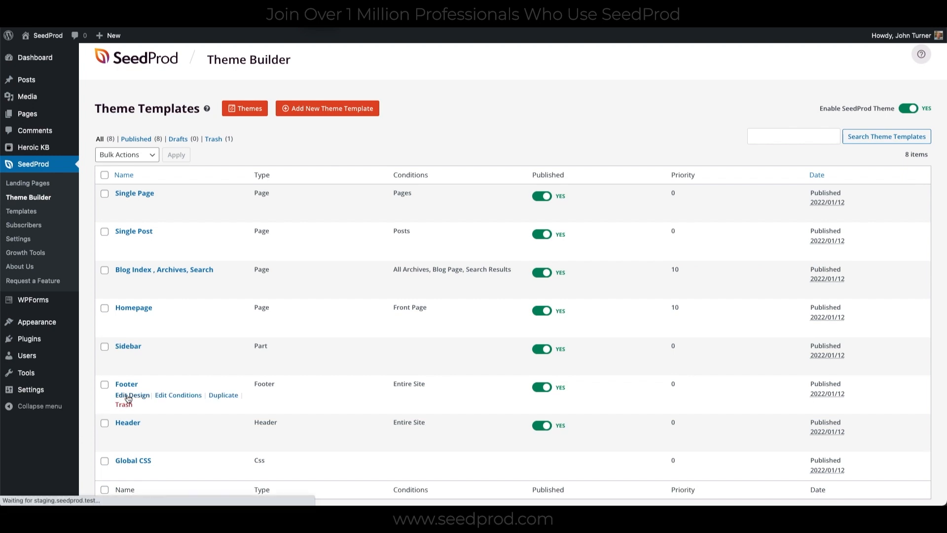
Edit the Footer template, show its Layers outline, and switch to mobile preview.
left_click(132, 395)
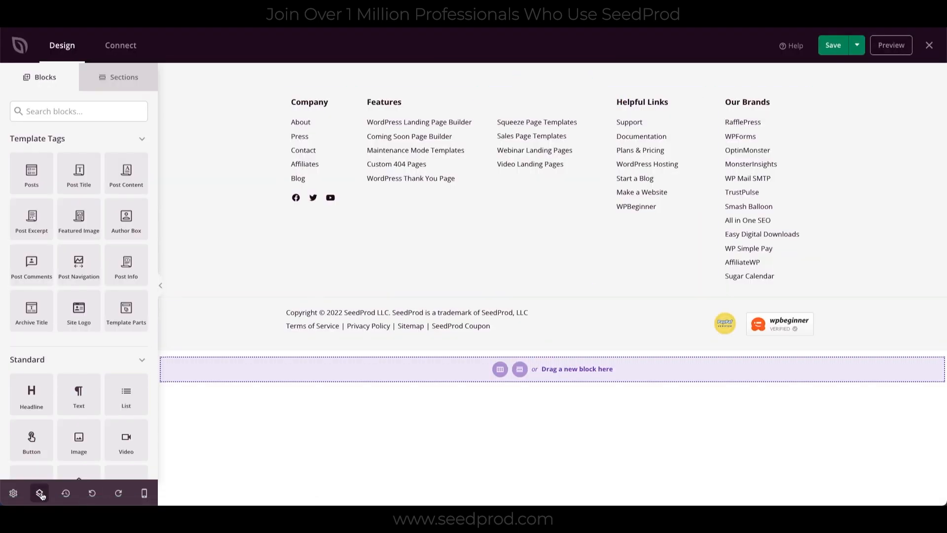
left_click(40, 493)
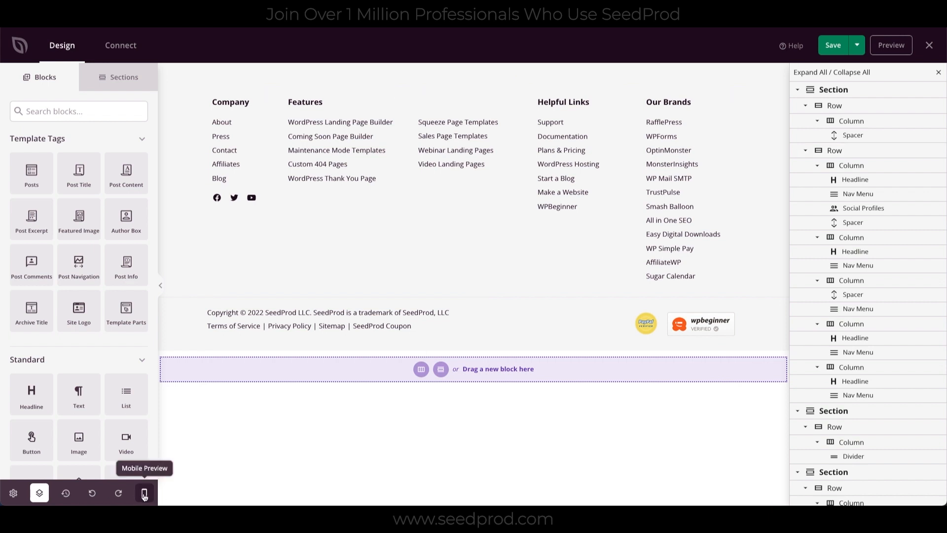
left_click(144, 493)
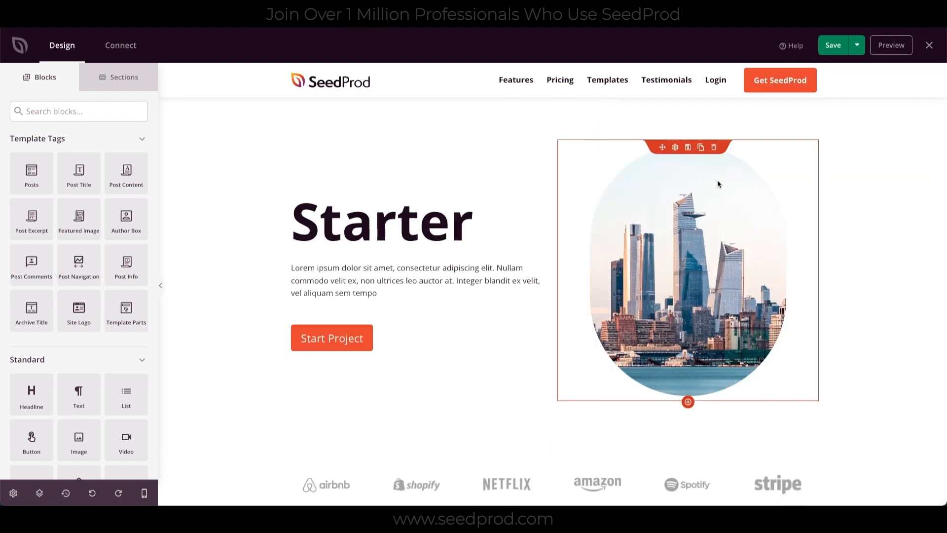
scroll("down", 3)
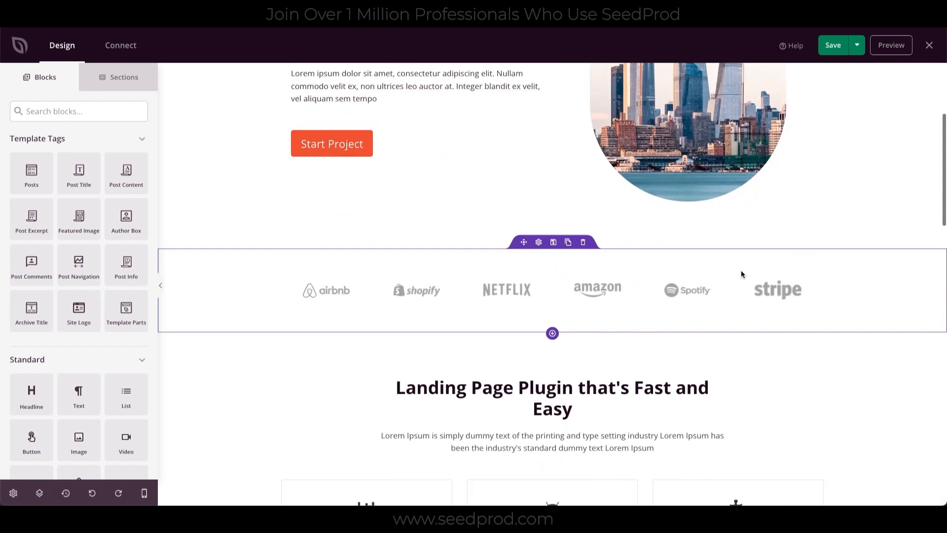
scroll("down", 3)
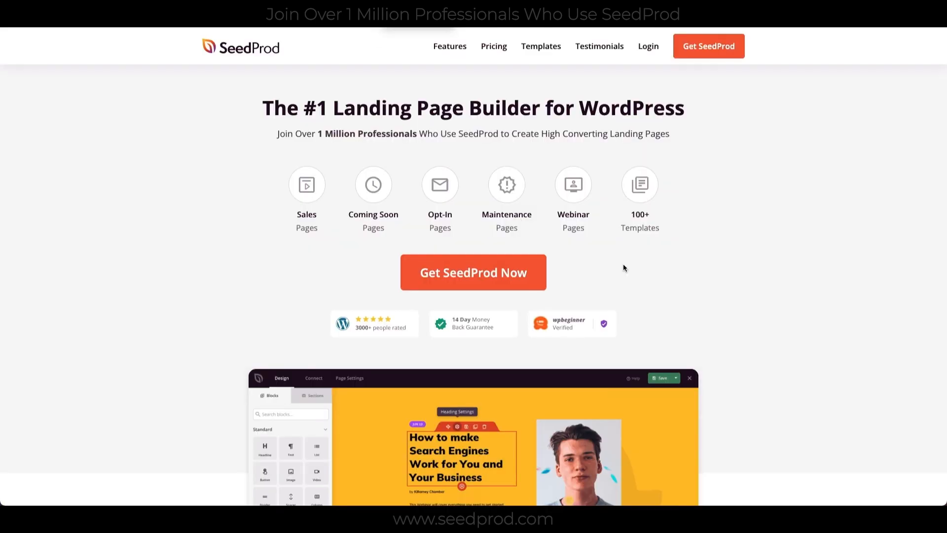
scroll("down", 3)
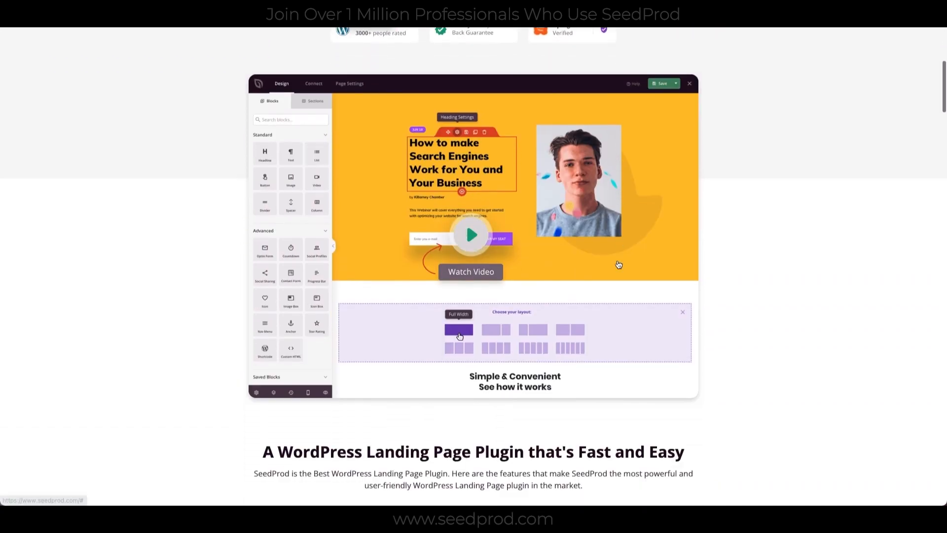
scroll("down", 3)
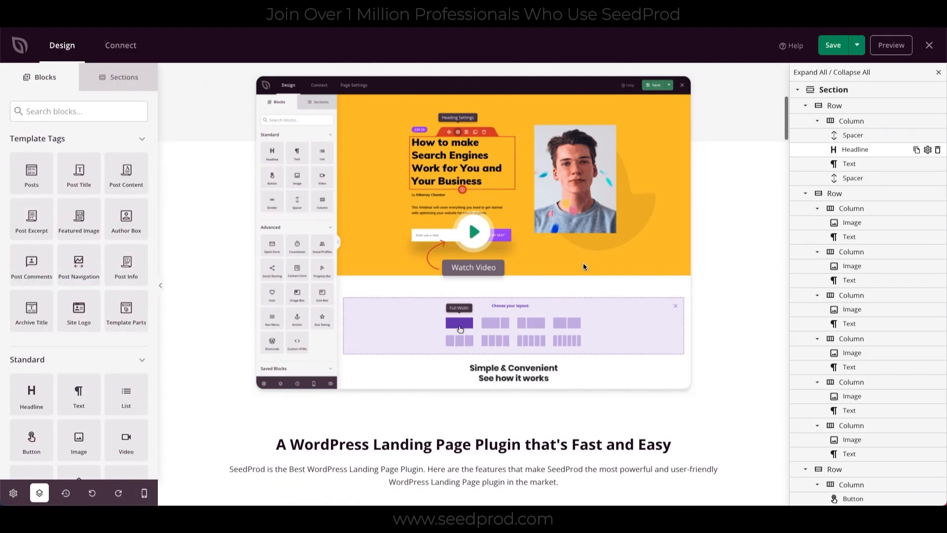
scroll("down", 3)
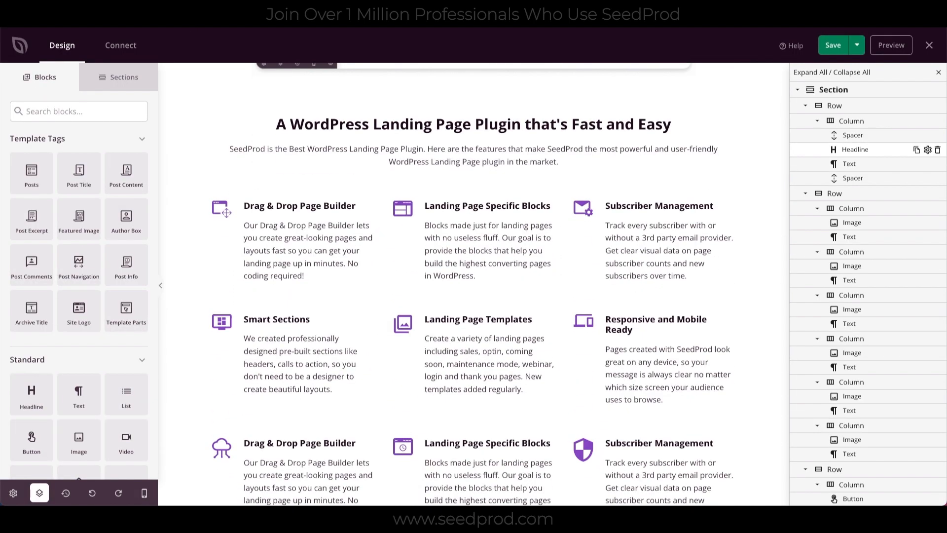
scroll("down", 3)
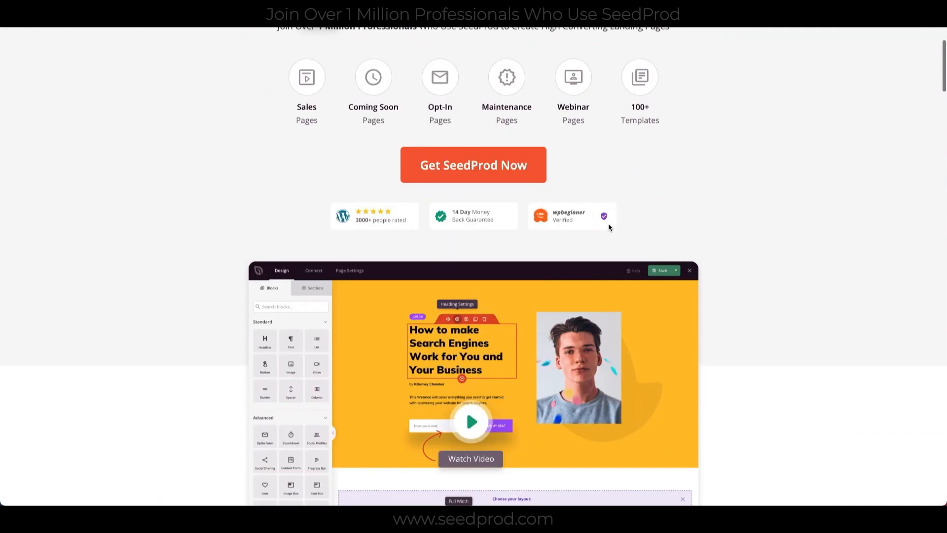
scroll("down", 3)
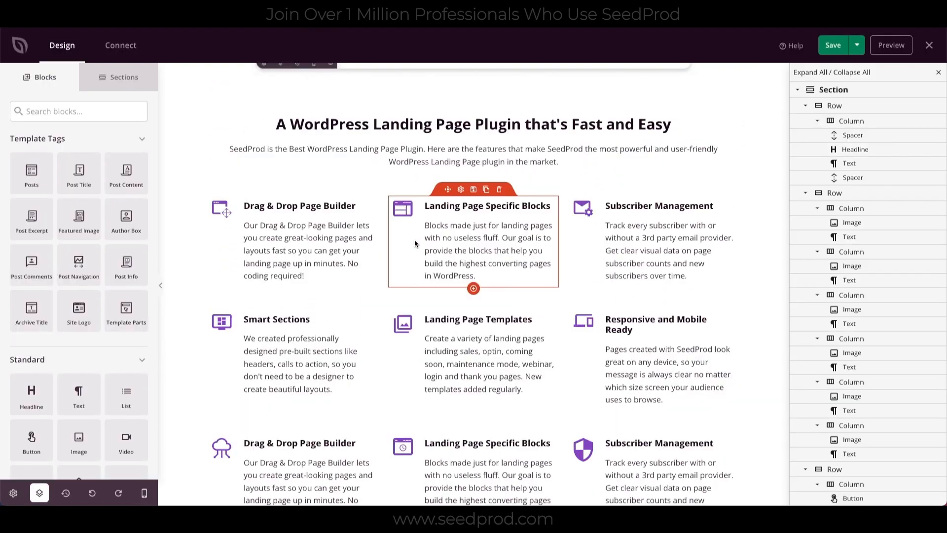
scroll("down", 3)
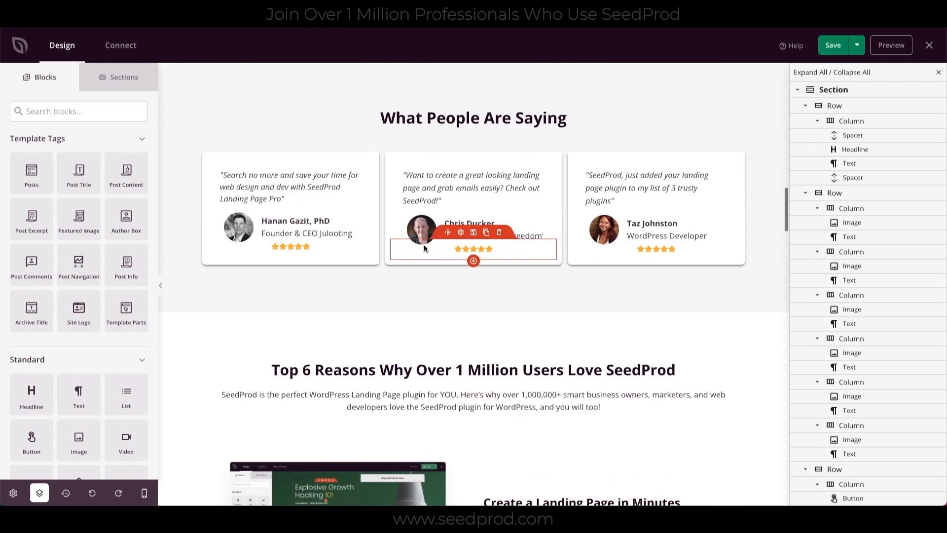
scroll("down", 3)
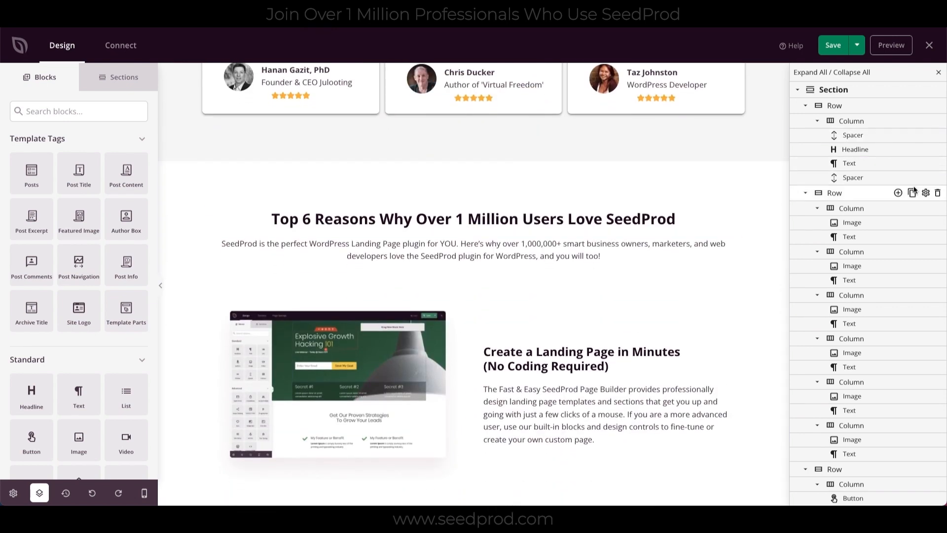
scroll("down", 3)
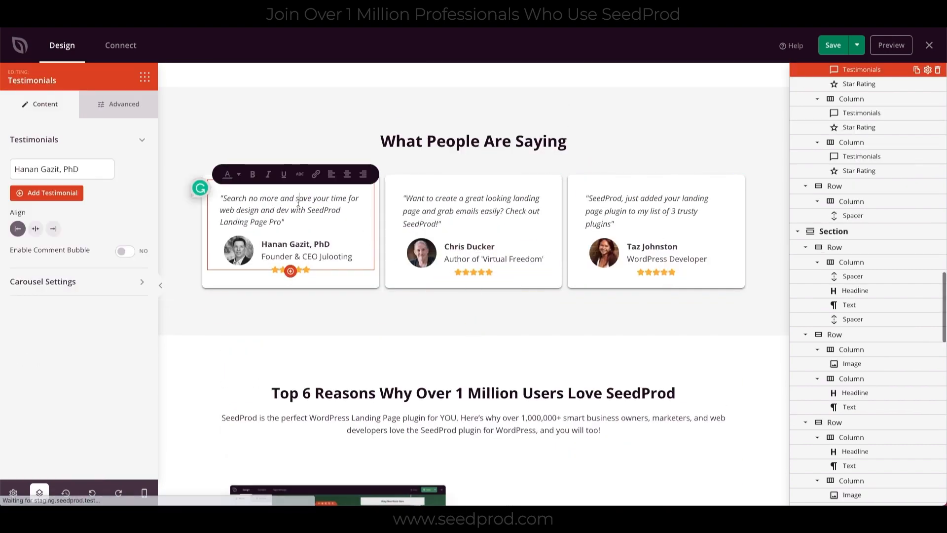
scroll("down", 3)
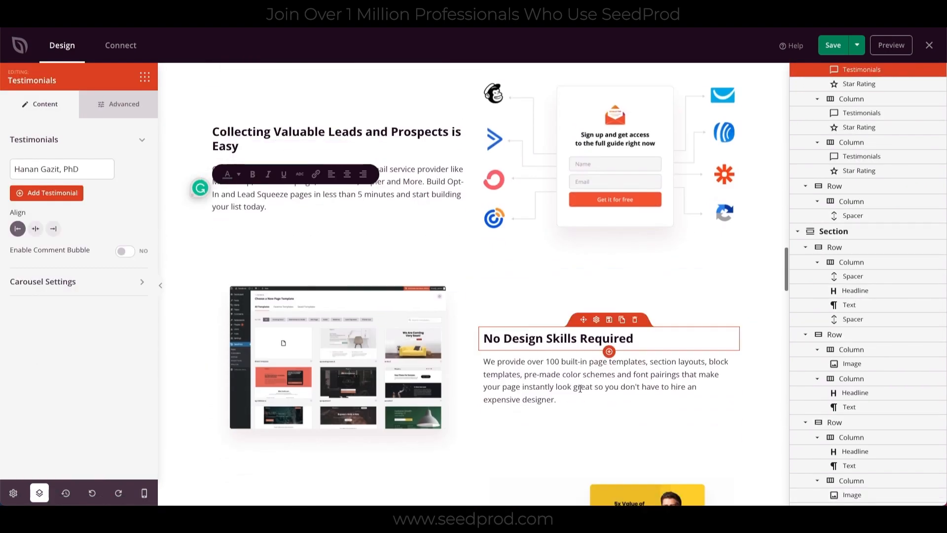
scroll("down", 3)
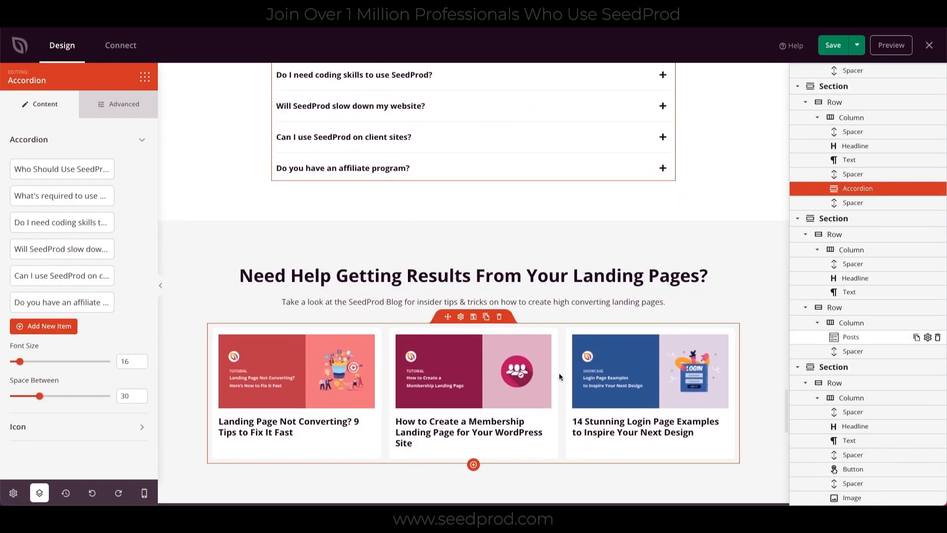
left_click(850, 337)
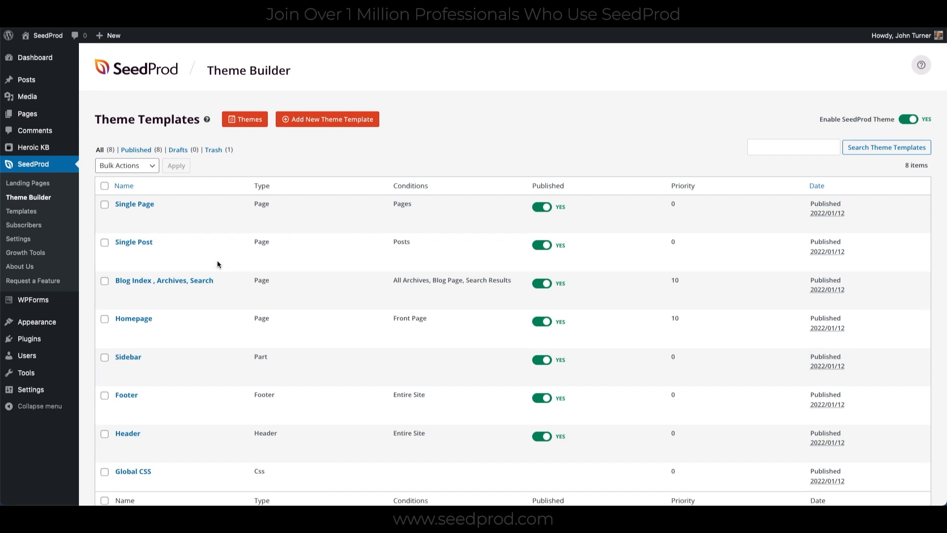
mouse_move(159, 259)
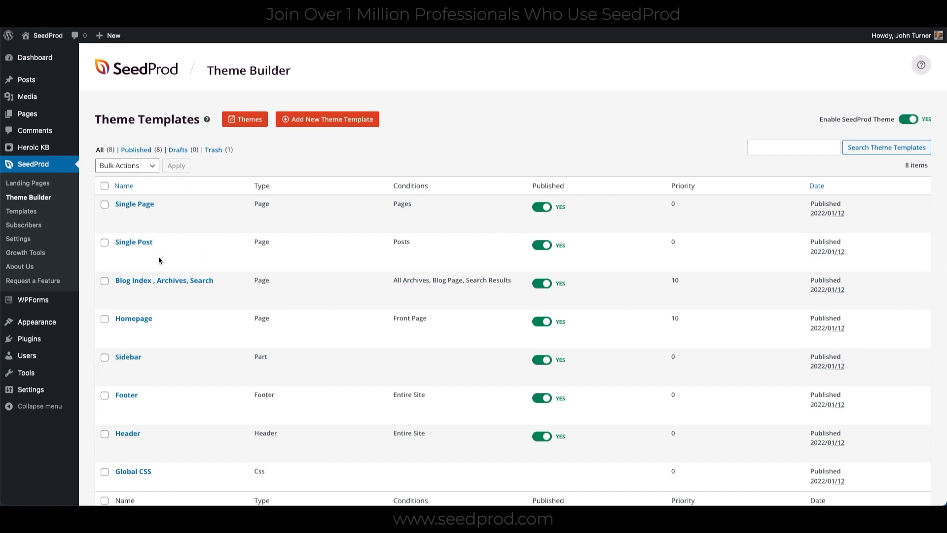
mouse_move(156, 367)
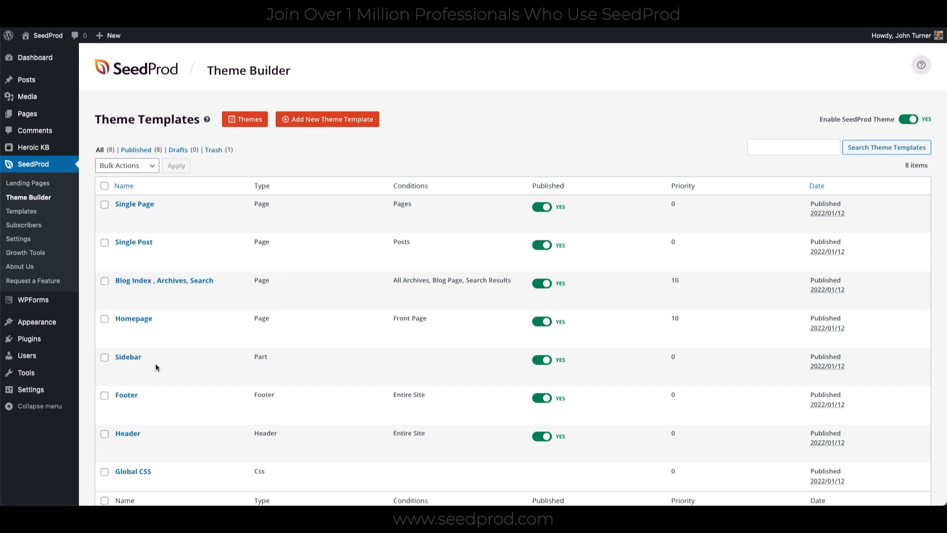
mouse_move(212, 235)
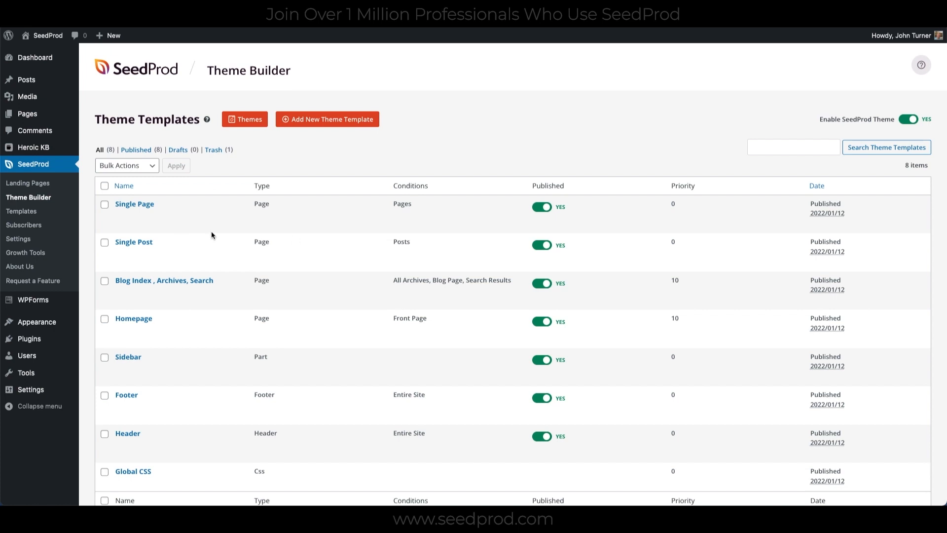
mouse_move(200, 214)
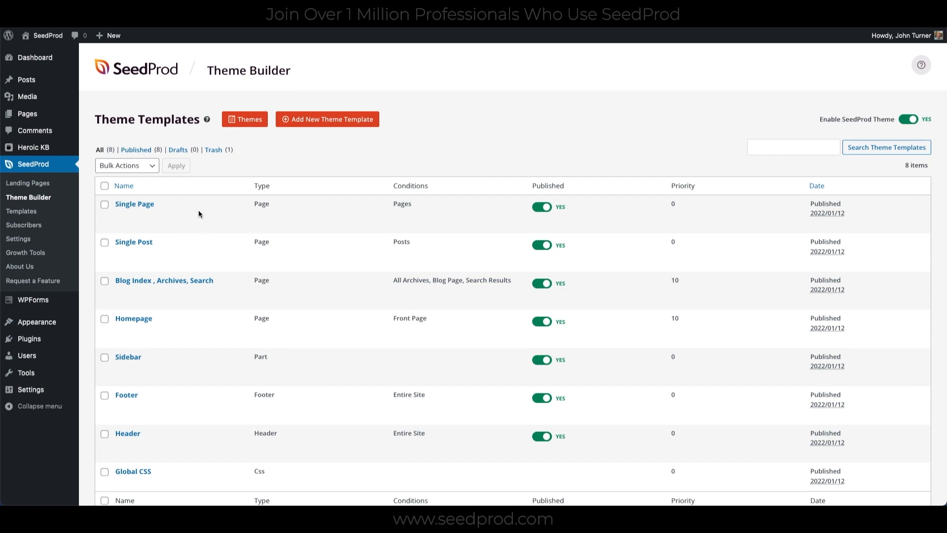
mouse_move(205, 227)
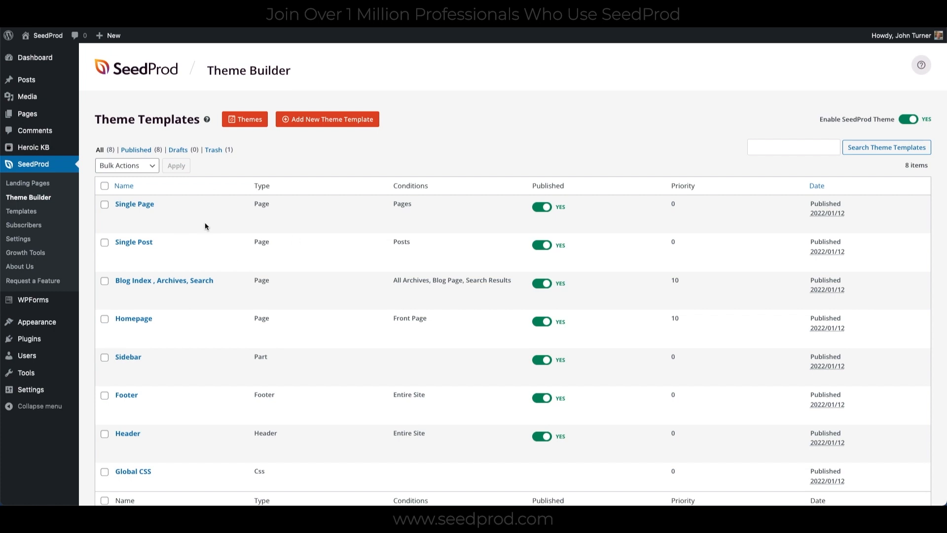
mouse_move(138, 222)
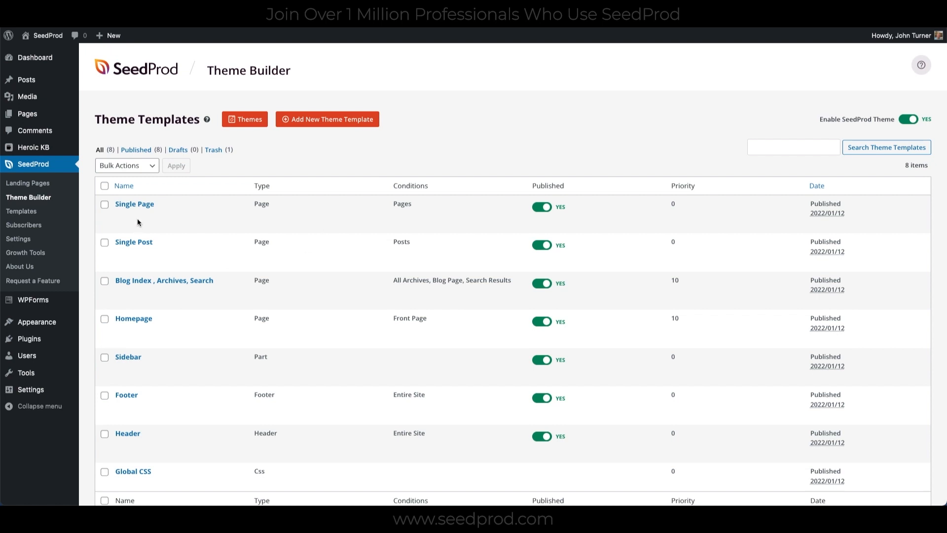
mouse_move(100, 147)
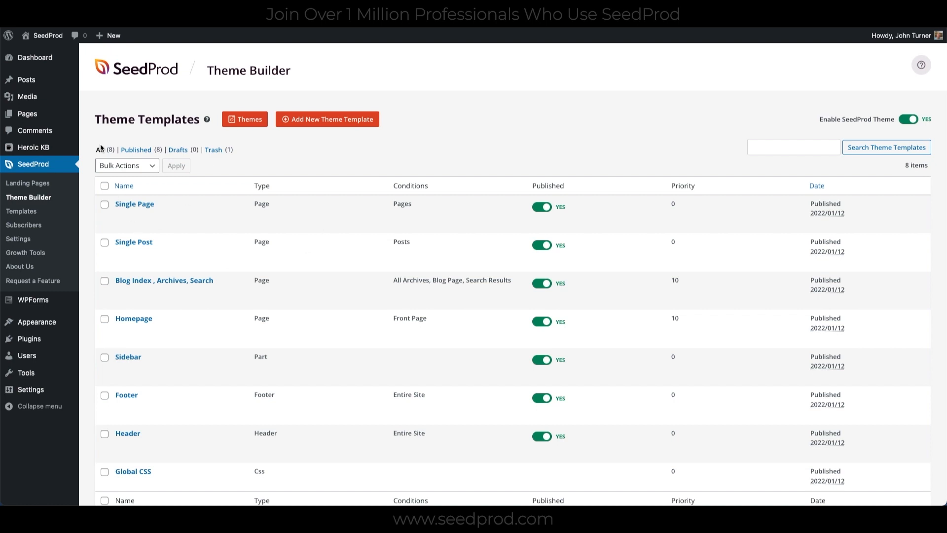
mouse_move(200, 224)
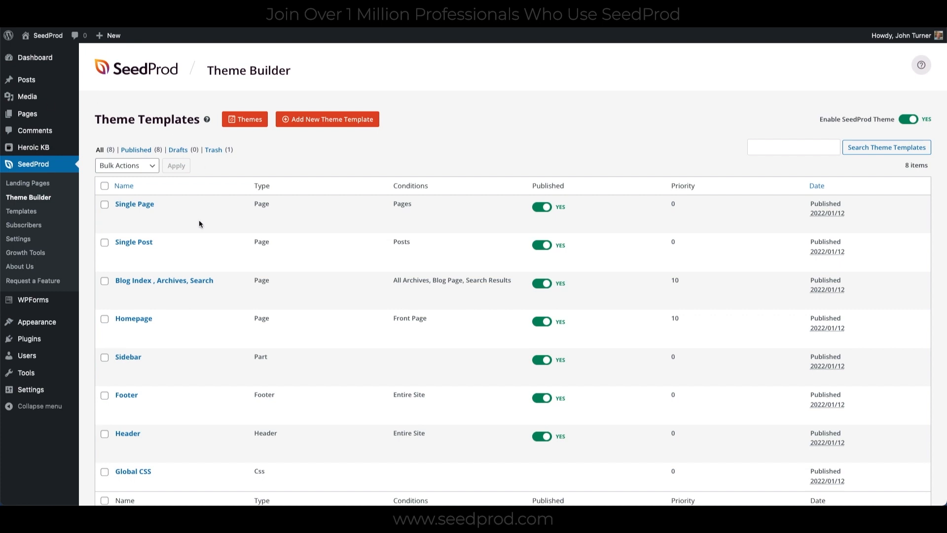
mouse_move(40, 84)
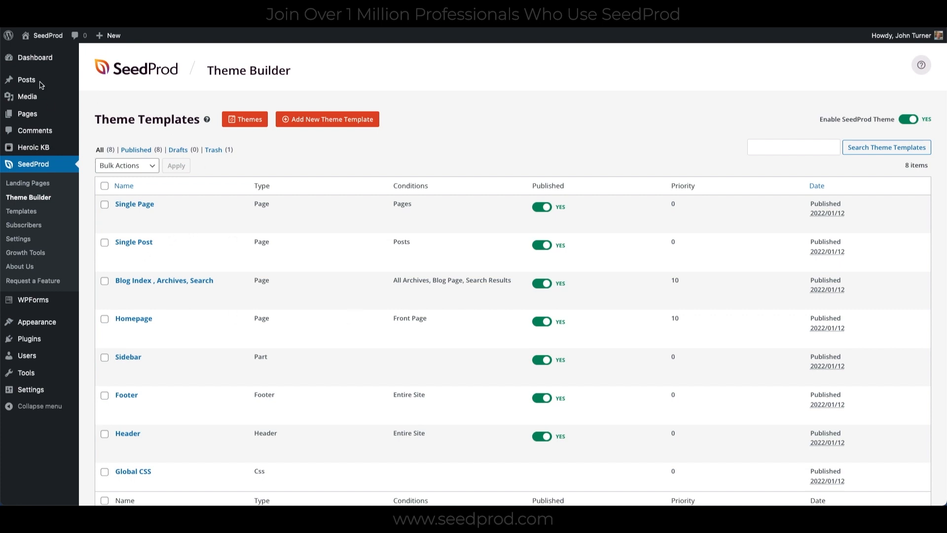
mouse_move(246, 314)
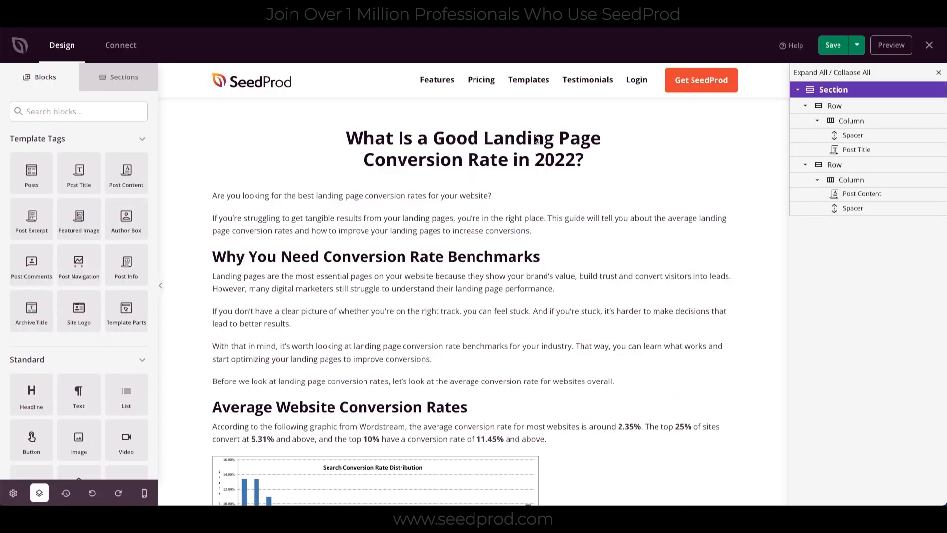
mouse_move(527, 156)
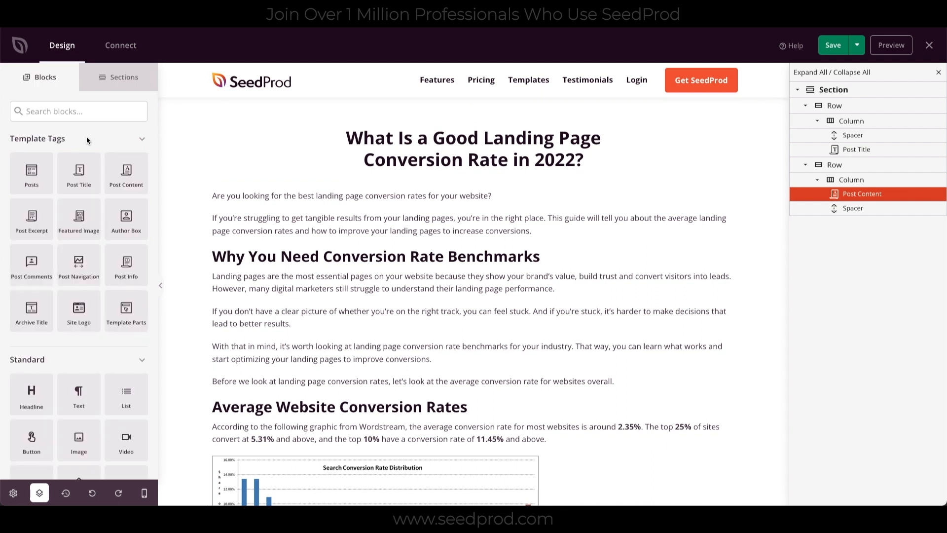
mouse_move(126, 219)
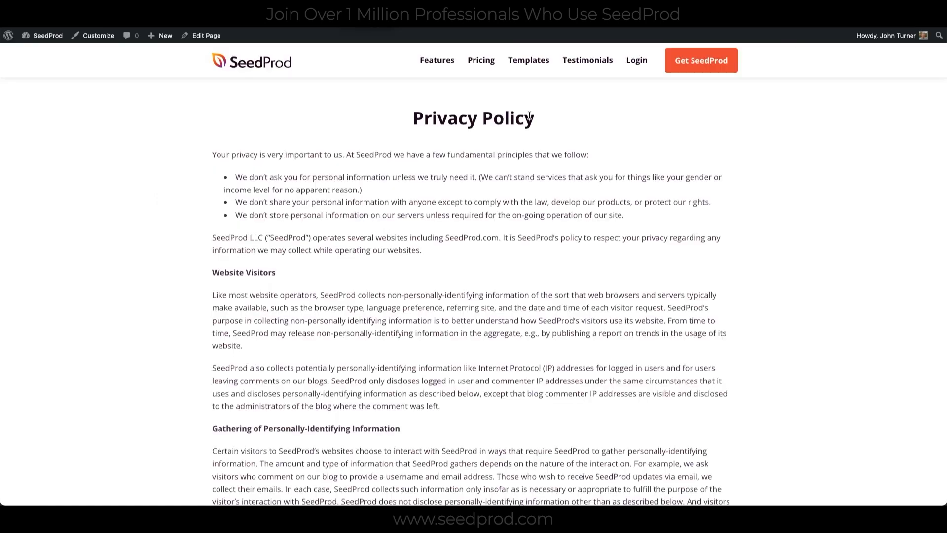
mouse_move(572, 144)
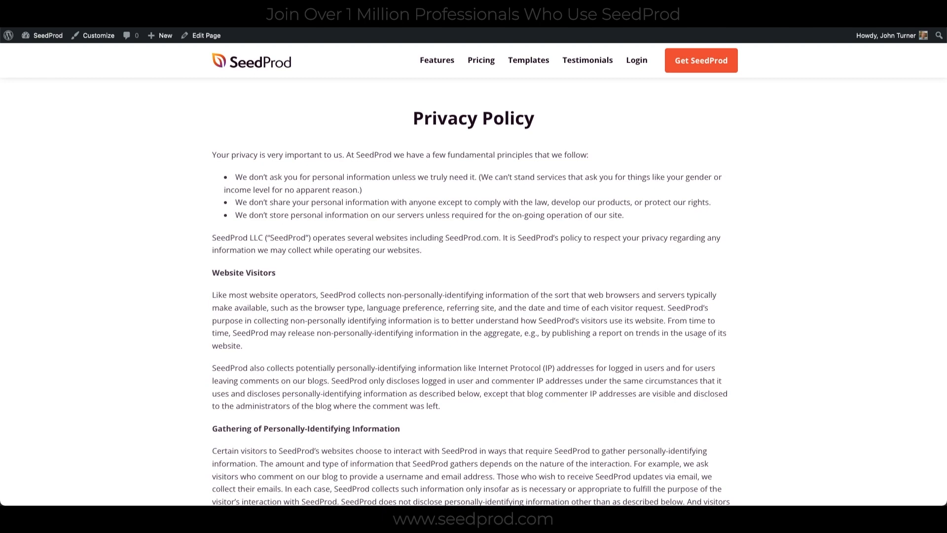
Browse the live Blog page and open the Landing Page Not Converting post.
left_click(202, 35)
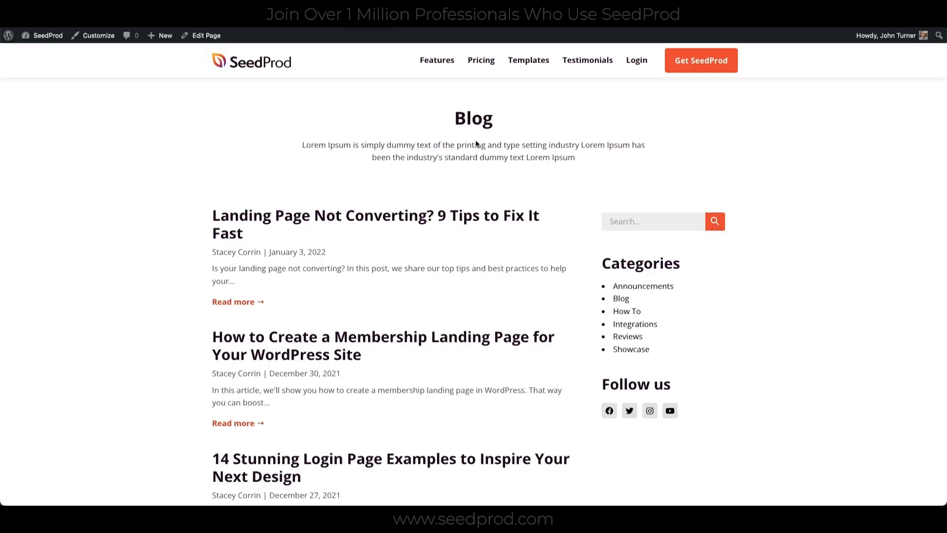
scroll("down", 3)
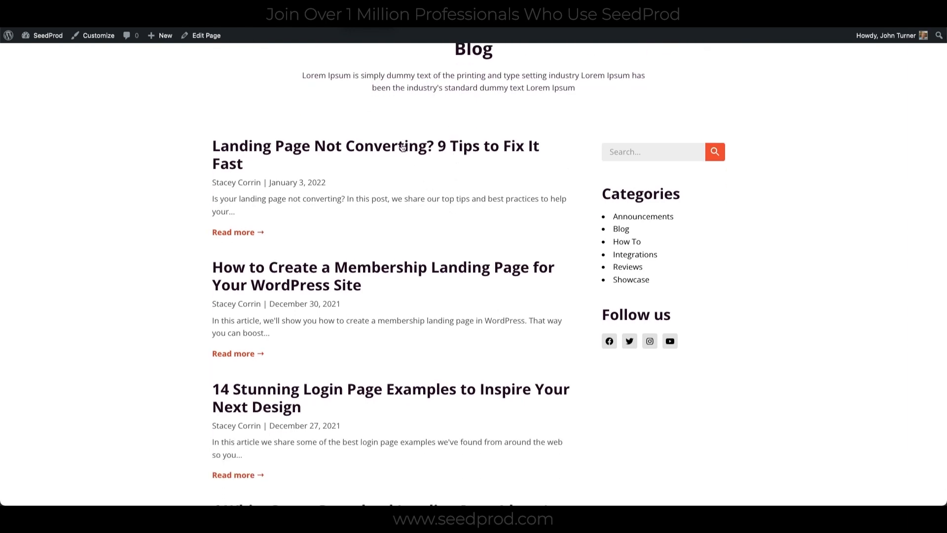
mouse_move(403, 146)
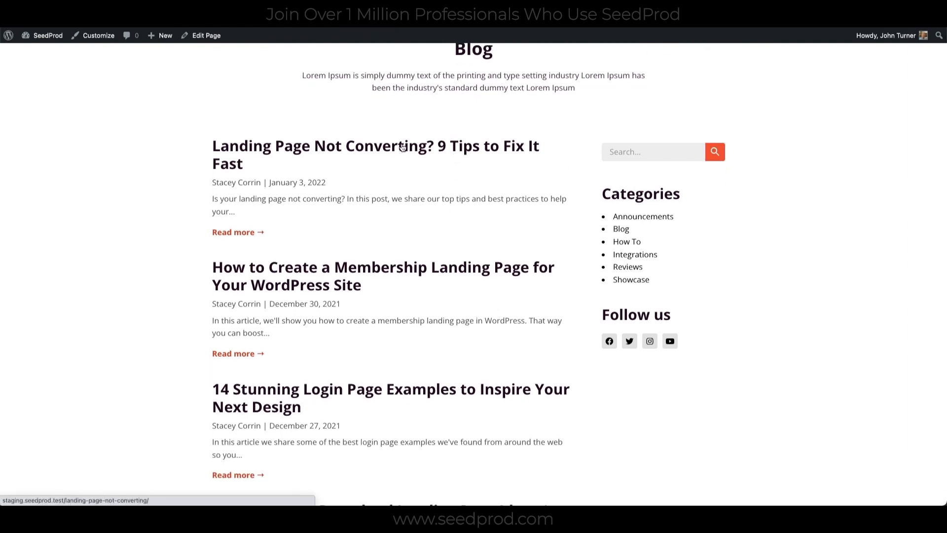
left_click(402, 146)
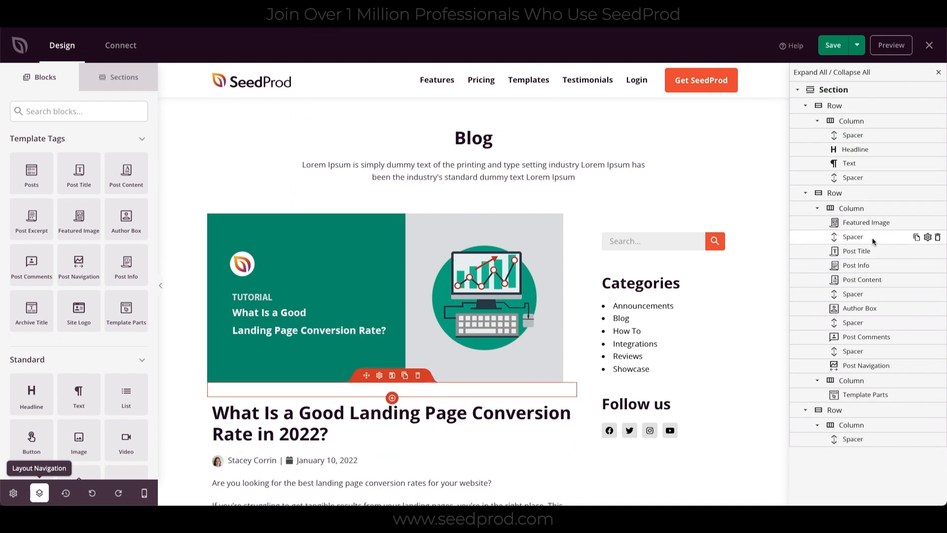
Scroll the blog index and select the sidebar with categories and social links.
scroll("down", 3)
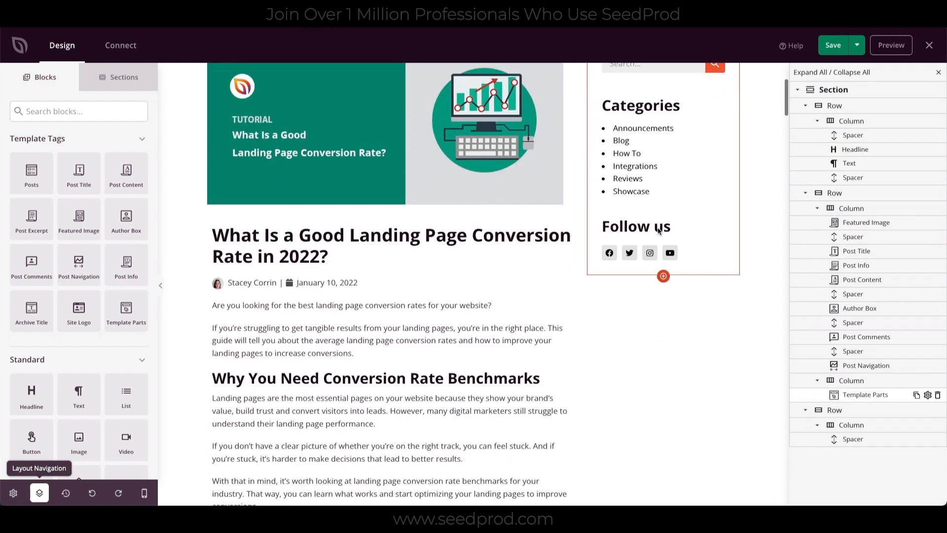
scroll("down", 3)
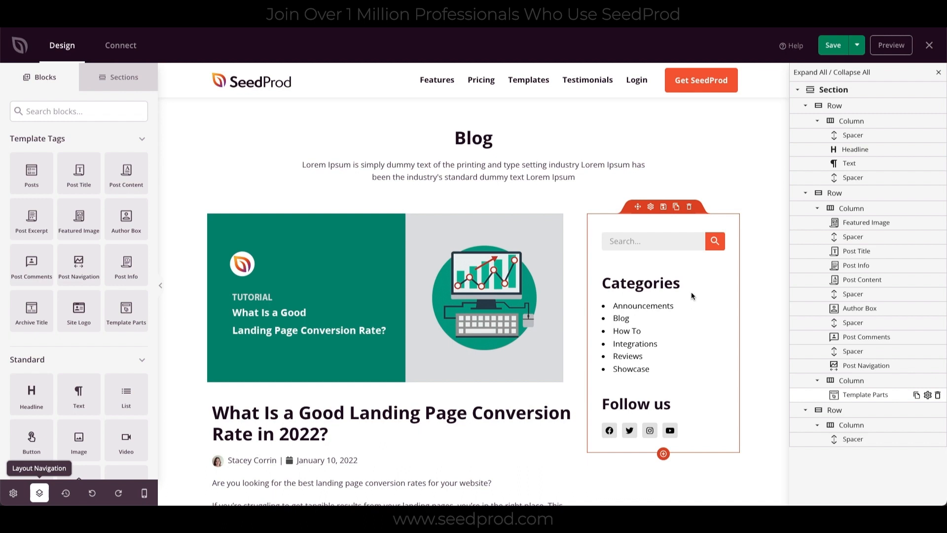
left_click(864, 394)
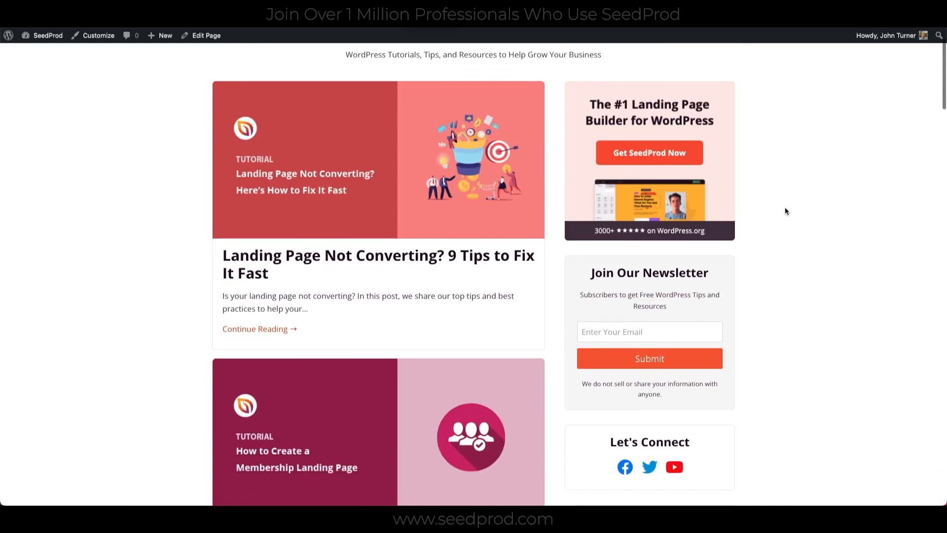
Scroll the live blog and open the membership landing page post.
scroll("down", 3)
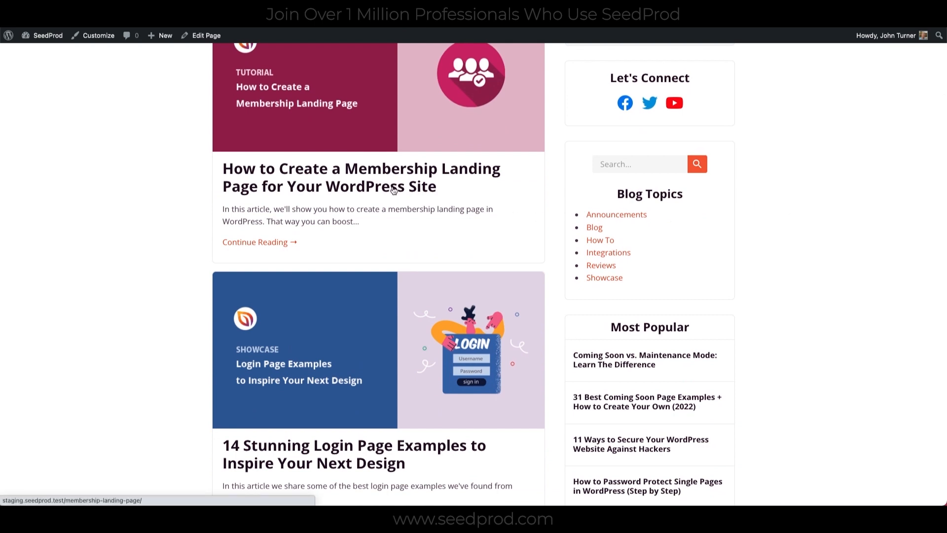
left_click(361, 177)
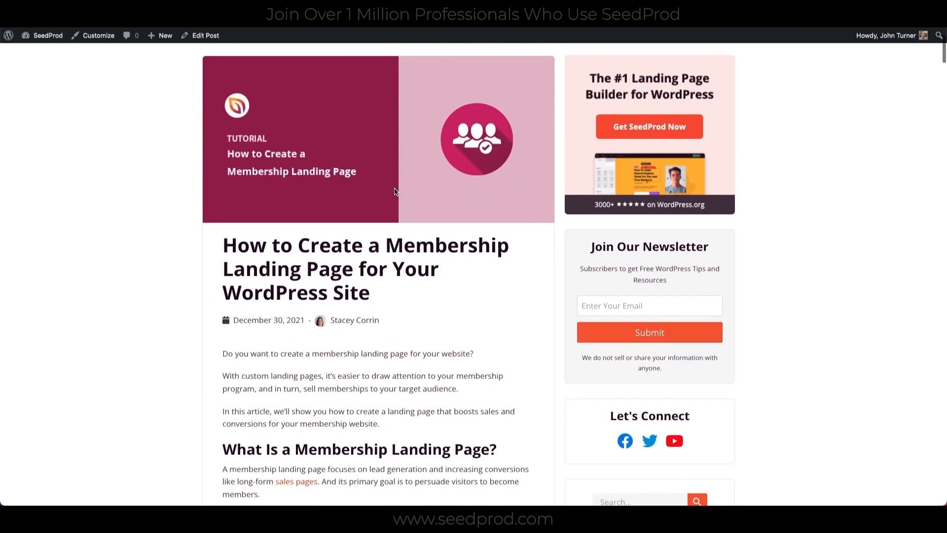